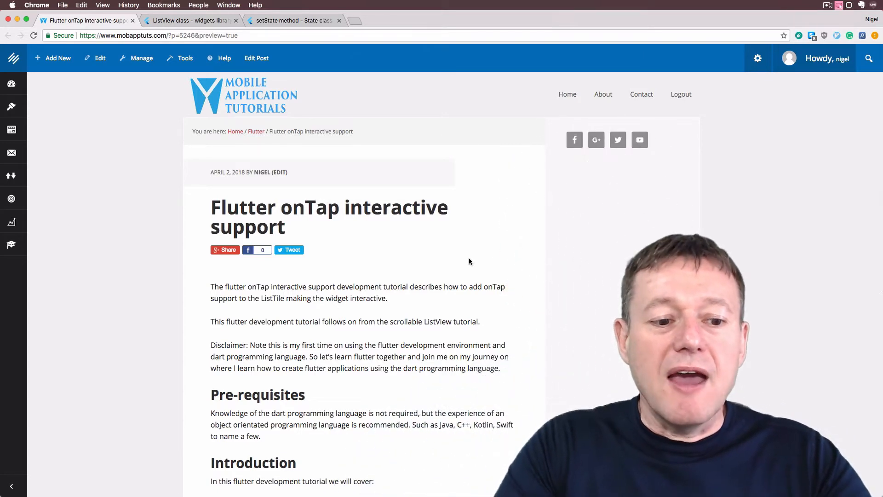
- Scroll down main.dart to the RandomWordsState class
{"action": "scroll", "scroll_direction": "down", "scroll_amount": 3}
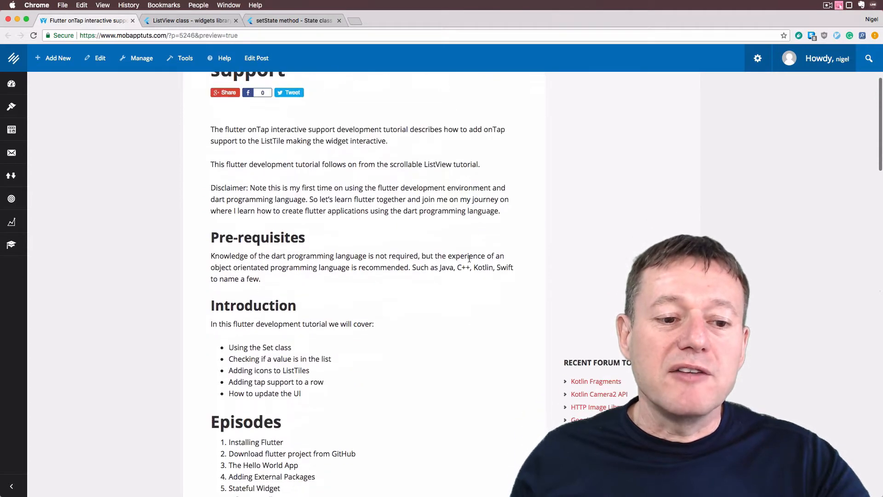
{"action": "scroll", "scroll_direction": "down", "scroll_amount": 3}
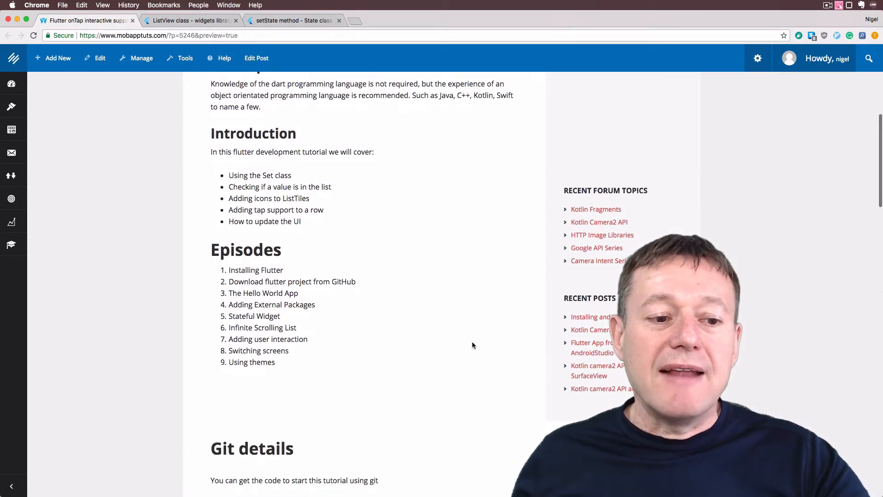
{"action": "scroll", "scroll_direction": "down", "scroll_amount": 3}
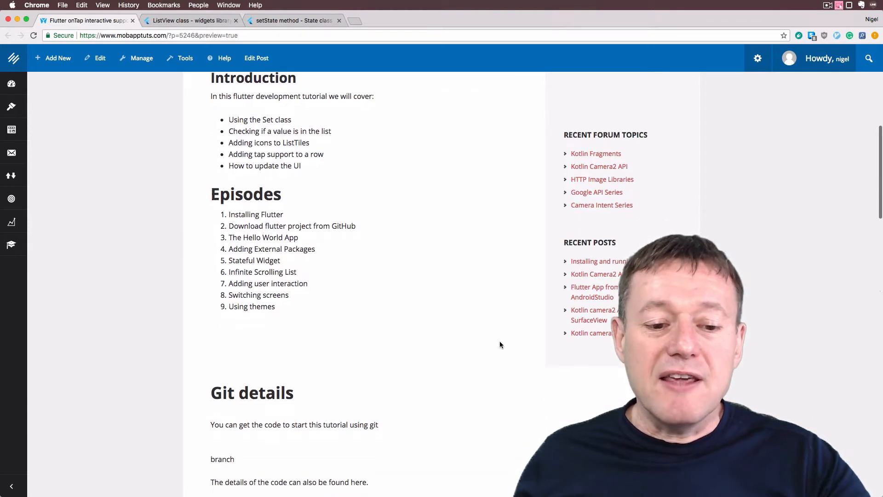
{"action": "scroll", "scroll_direction": "down", "scroll_amount": 3}
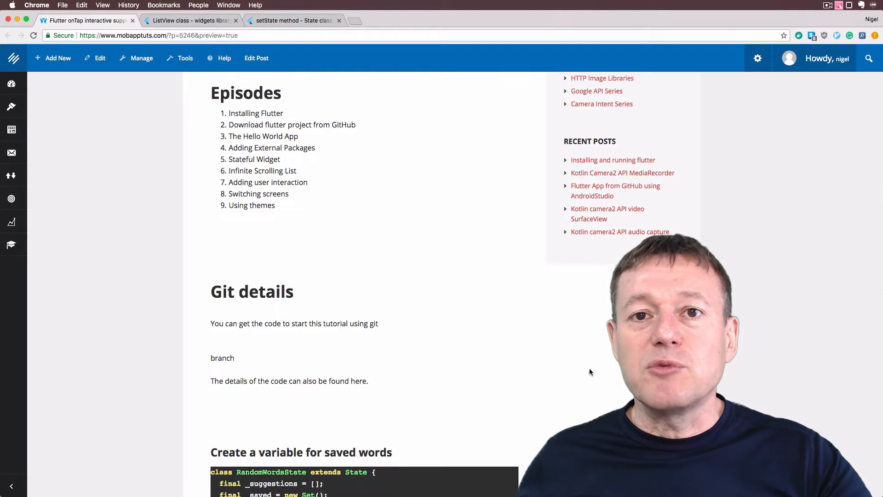
{"action": "scroll", "scroll_direction": "down", "scroll_amount": 3}
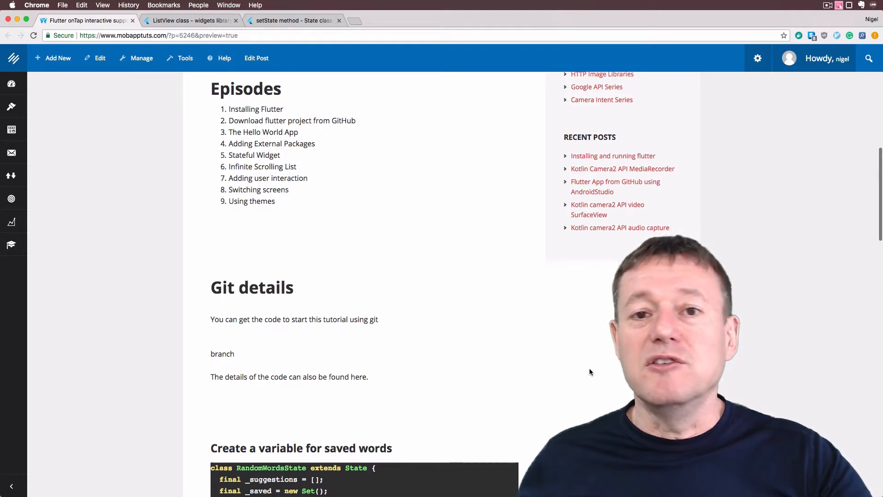
{"action": "scroll", "scroll_direction": "down", "scroll_amount": 3}
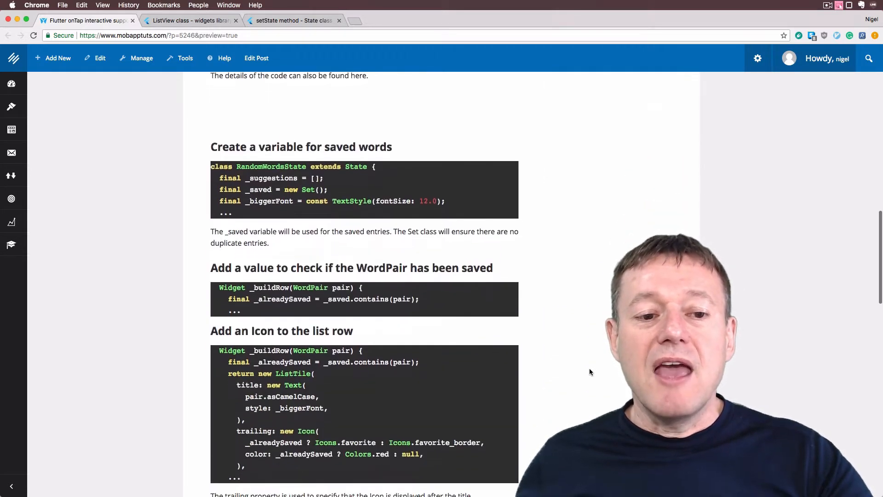
{"action": "scroll", "scroll_direction": "down", "scroll_amount": 3}
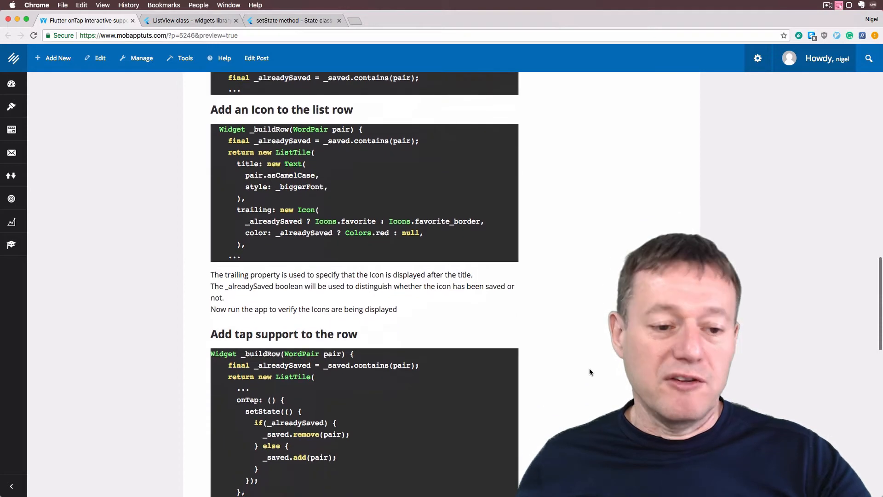
{"action": "scroll", "scroll_direction": "down", "scroll_amount": 3}
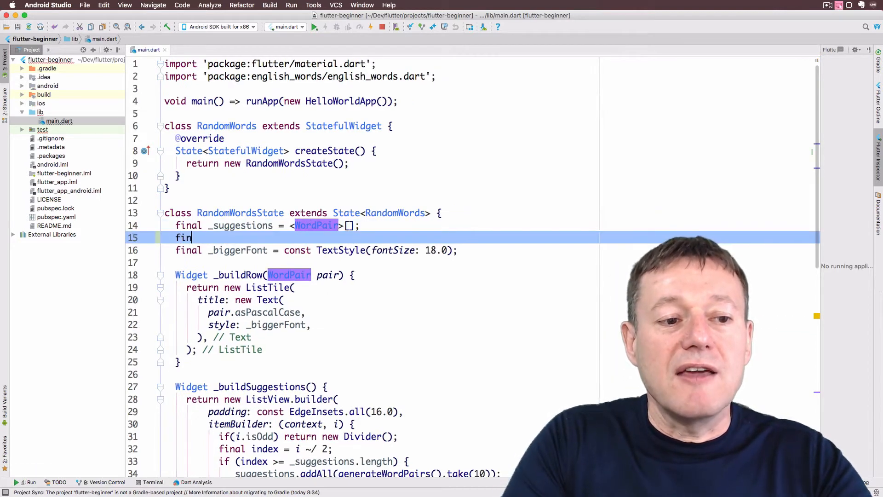
- Declare final _saved = new Set<WordPair>() using the WordPair autocomplete
{"action": "type", "text": "al _"}
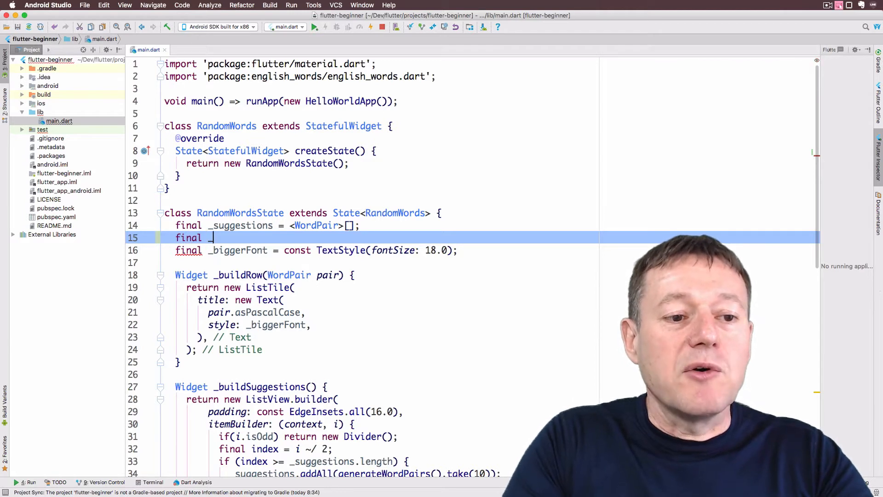
{"action": "type", "text": "saved = new"}
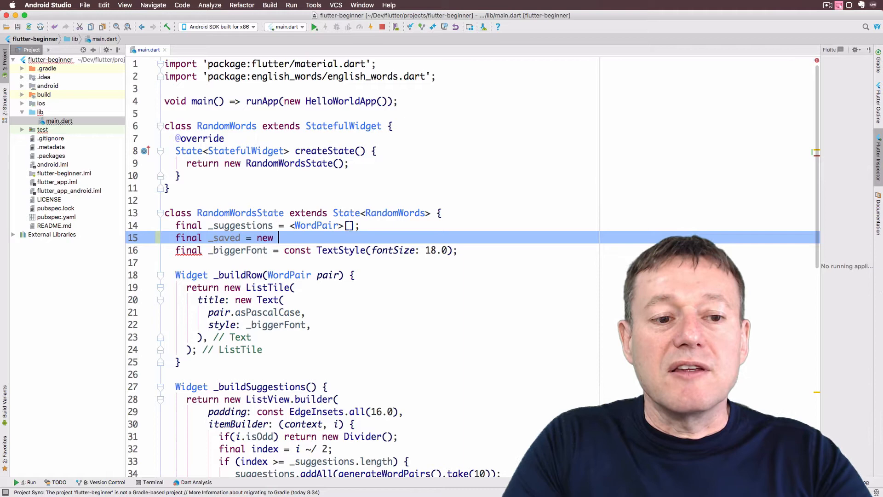
{"action": "type", "text": "S"}
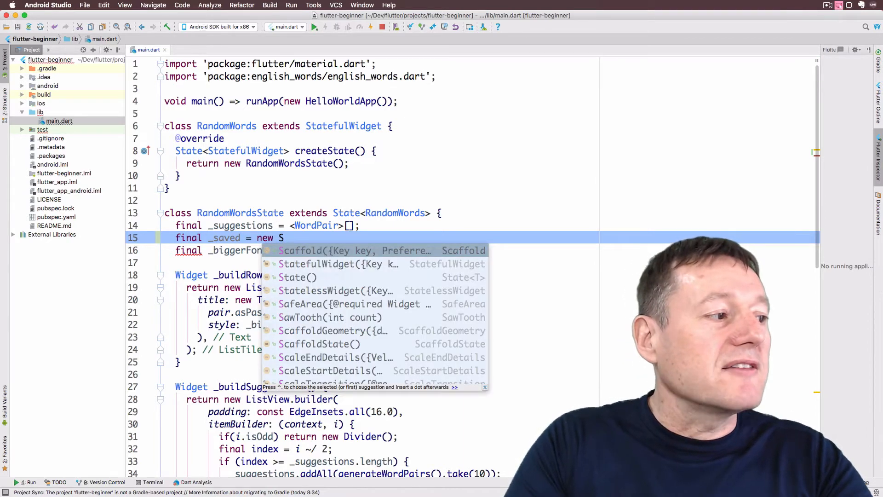
{"action": "type", "text": "et"}
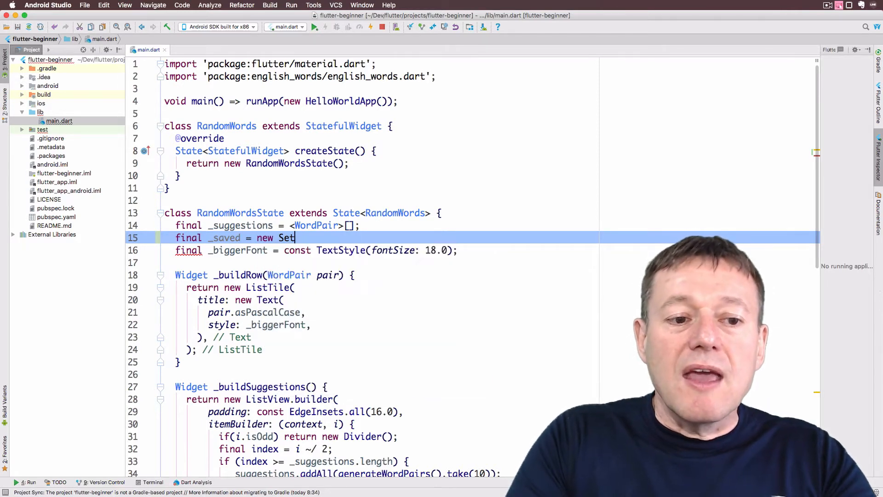
{"action": "type", "text": "<Wo>"}
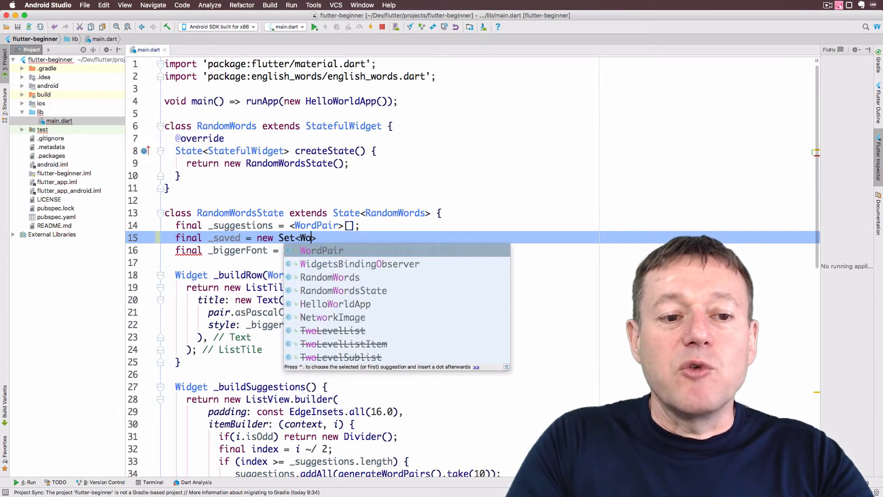
{"action": "key", "text": "Enter"}
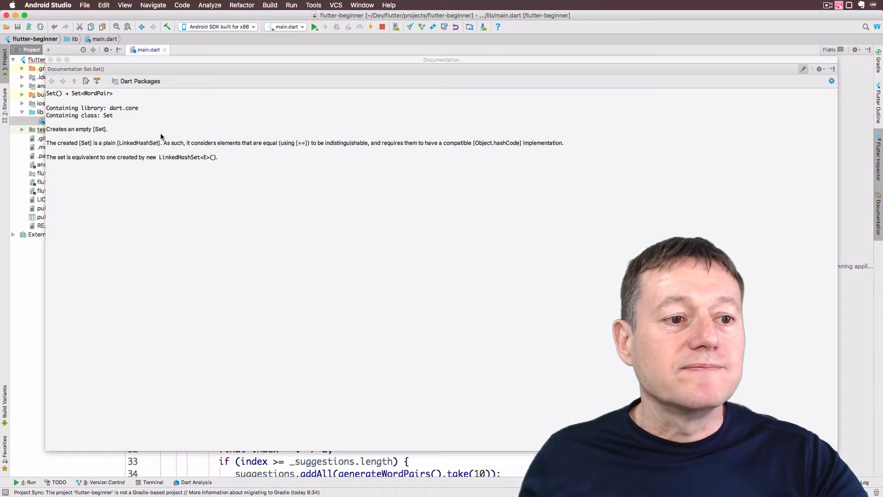
{"action": "mouse_move", "coordinate": [227, 139]}
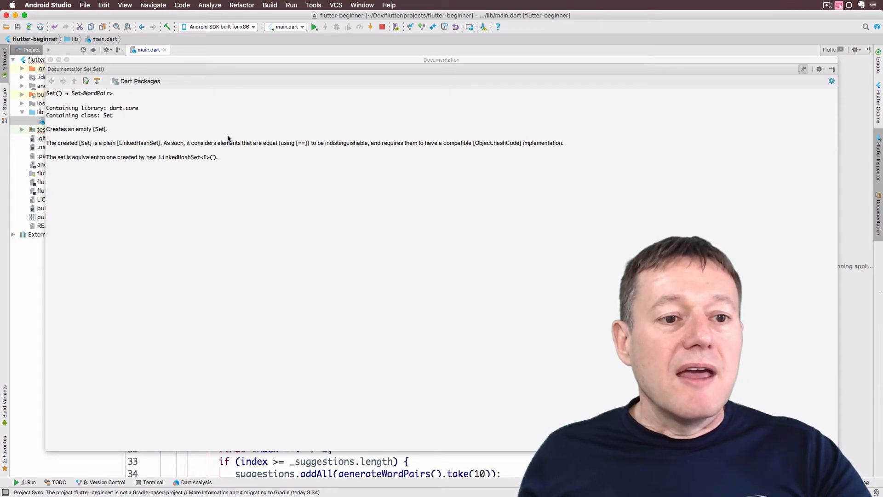
{"action": "mouse_move", "coordinate": [447, 154]}
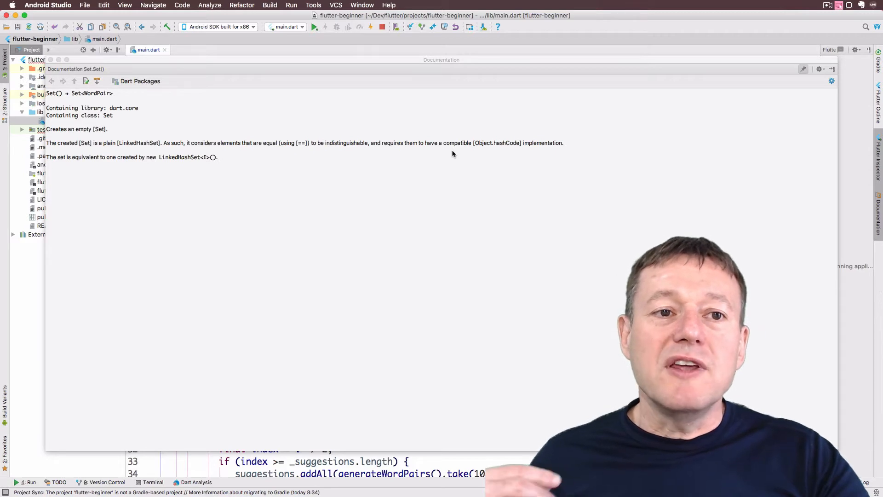
{"action": "mouse_move", "coordinate": [406, 145]}
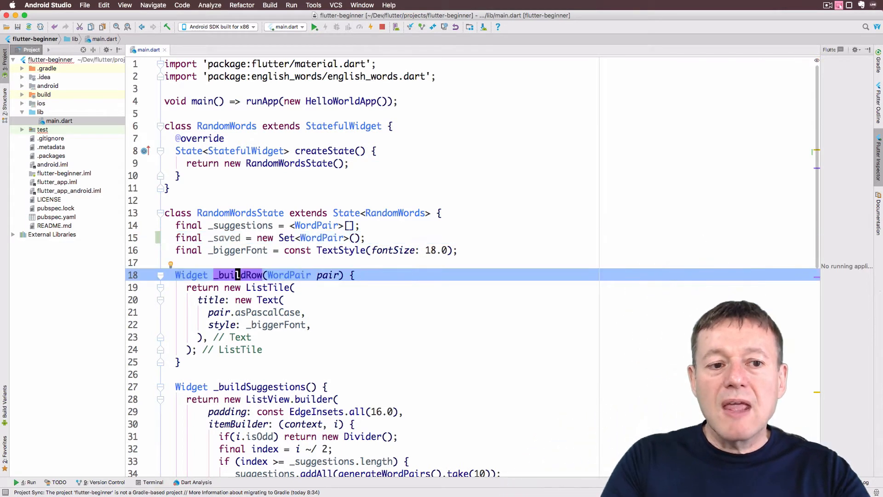
- Write final _isAlreadySaved = _saved.contains(pair); as the first line of _buildRow
{"action": "key", "text": "enter"}
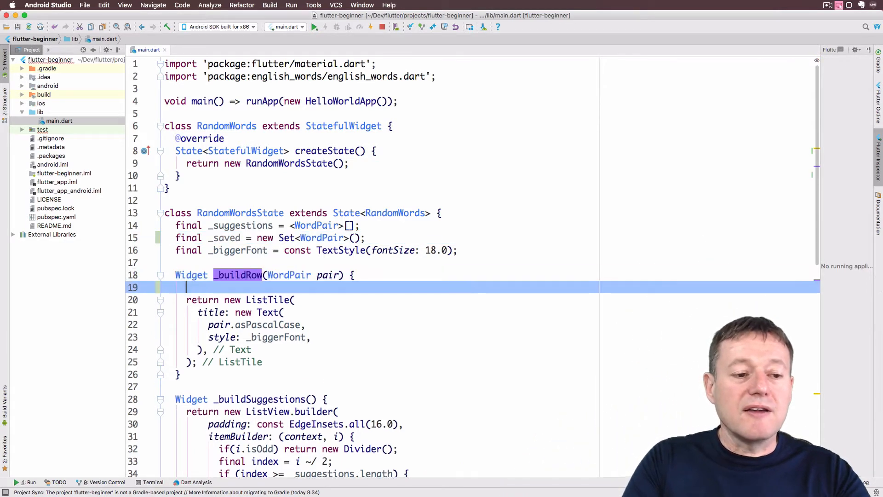
{"action": "type", "text": "final"}
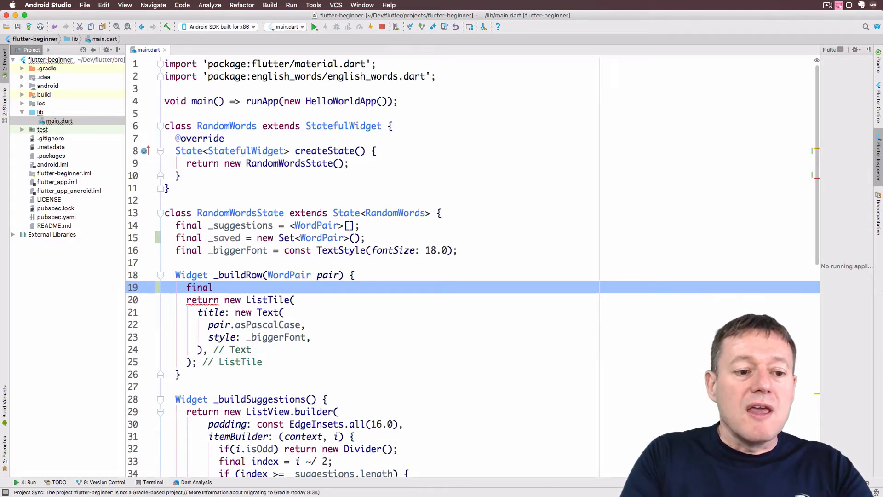
{"action": "type", "text": "_is"}
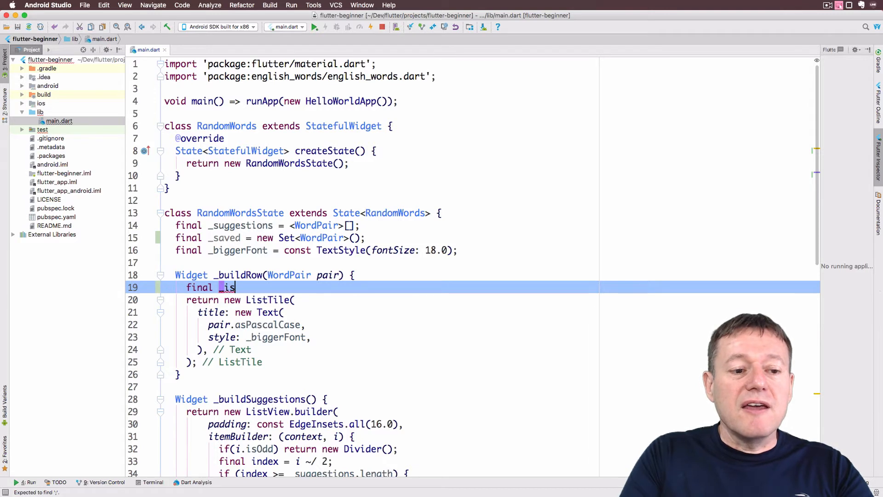
{"action": "type", "text": "Al"}
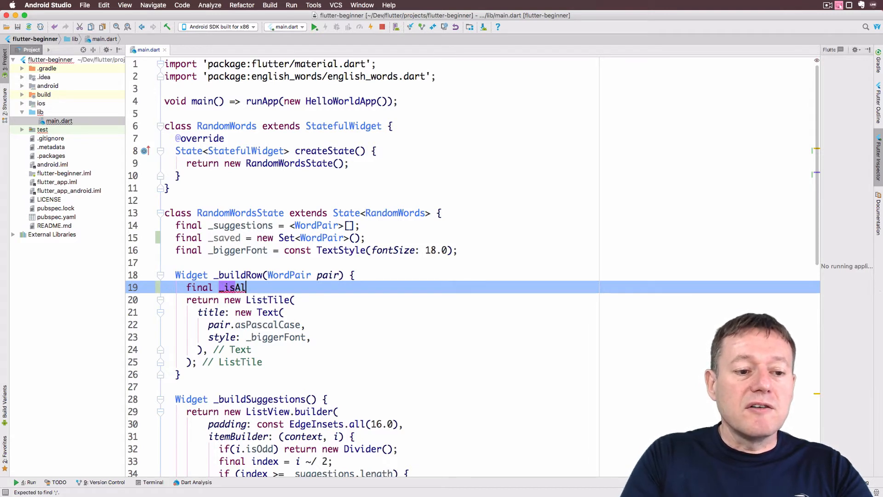
{"action": "type", "text": "readySaved ="}
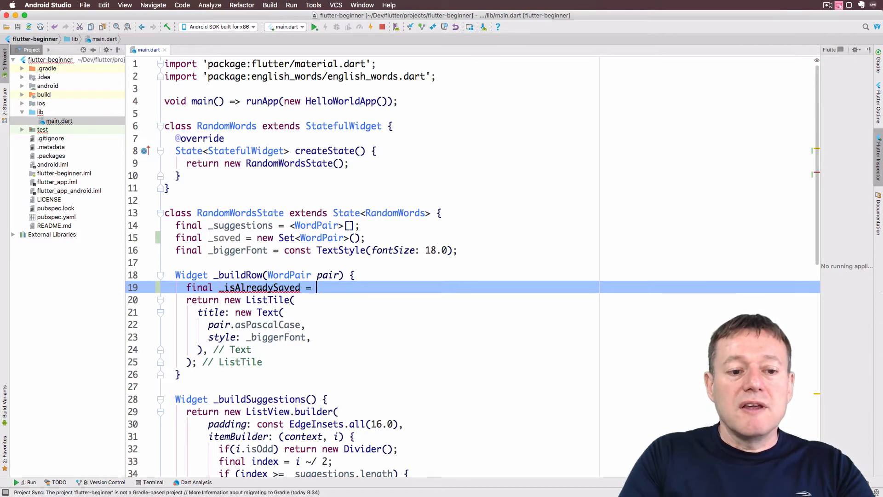
{"action": "type", "text": "_"}
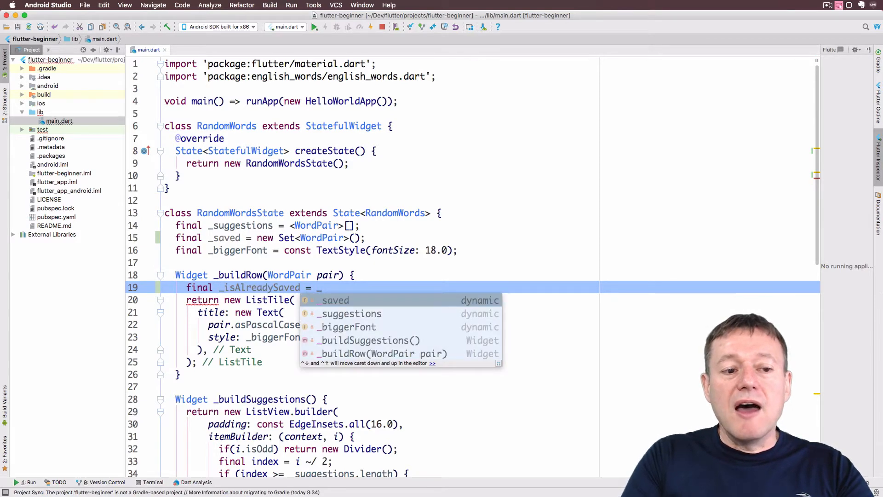
{"action": "type", "text": "_saved.contains(value"}
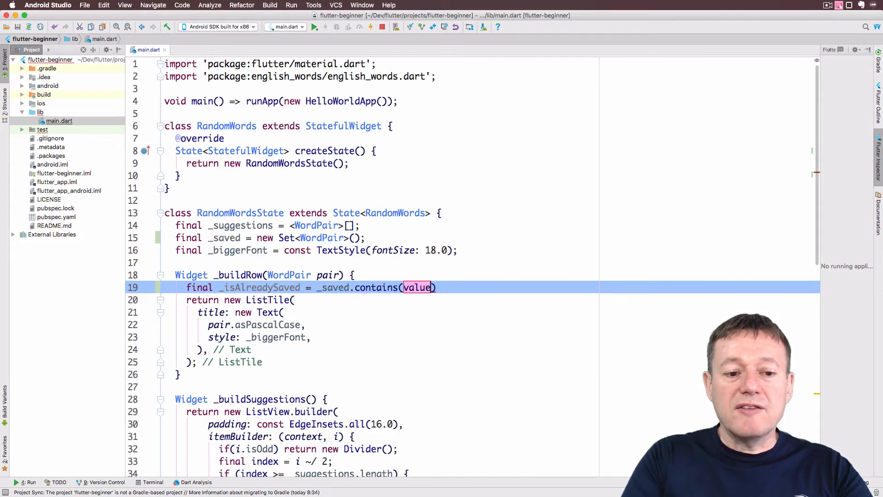
{"action": "type", "text": "pair"}
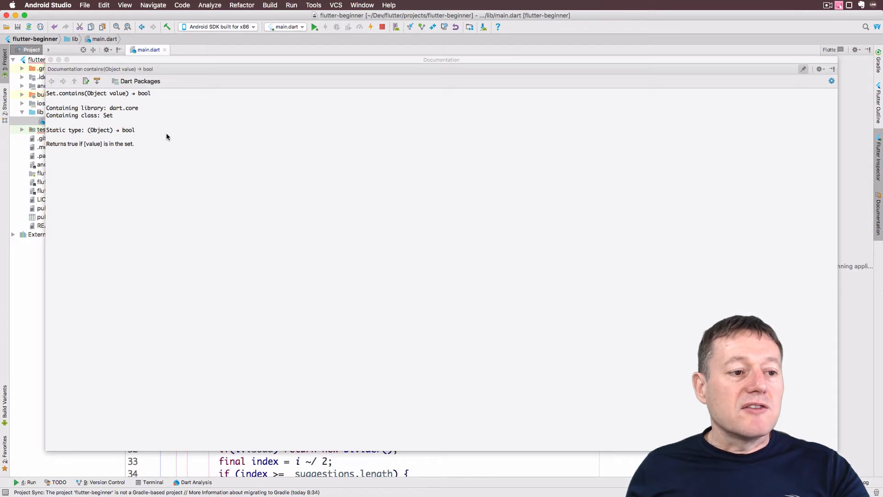
{"action": "mouse_move", "coordinate": [162, 147]}
{"action": "type", "text": "t"}
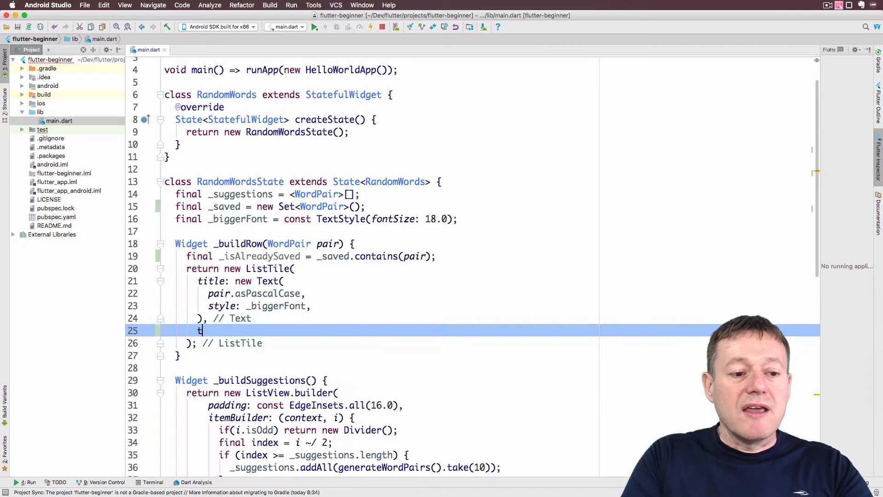
- Set the trailing Icon to _isAlreadySaved ? Icons.favorite : Icons.favorite_border
{"action": "type", "text": "railing: new I,"}
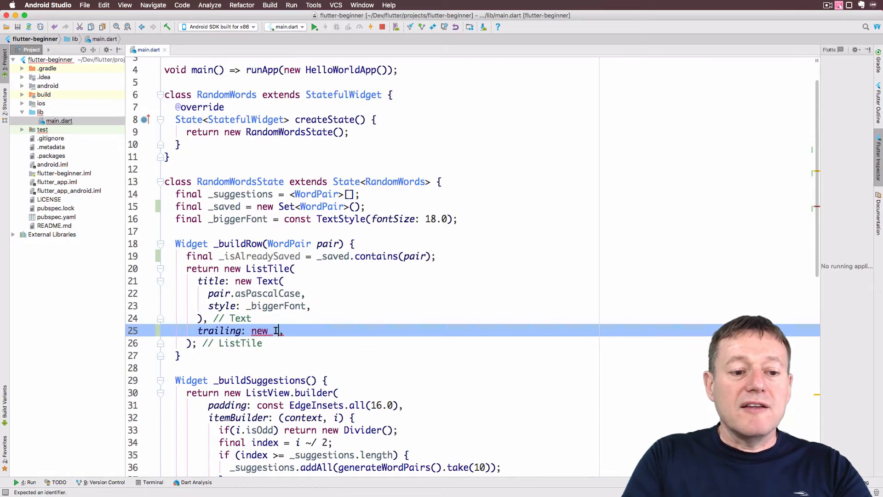
{"action": "type", "text": "con("}
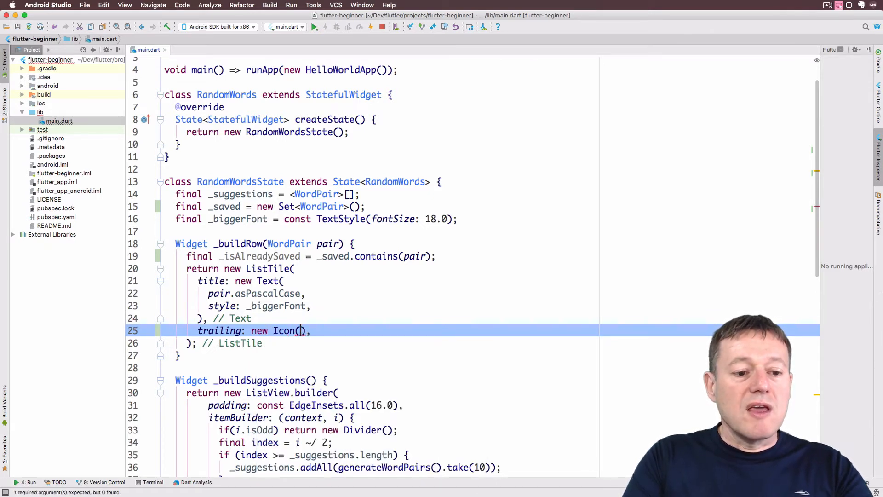
{"action": "key", "text": "enter"}
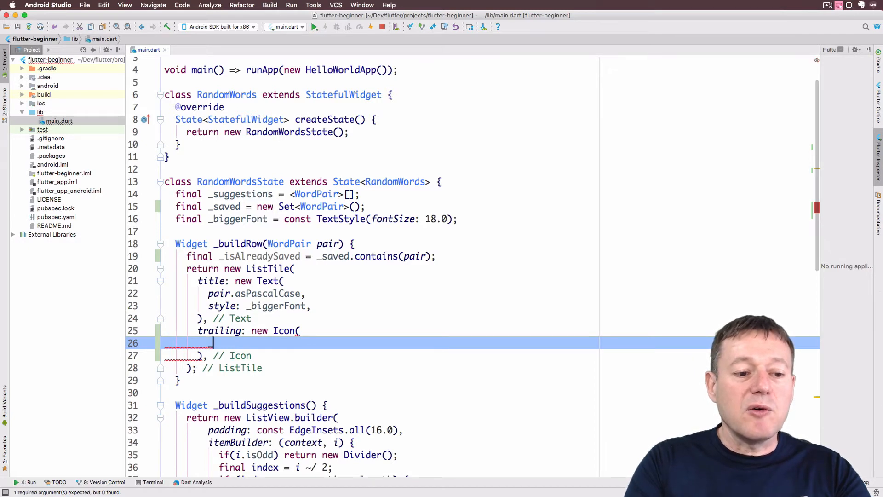
{"action": "type", "text": "_isAlreadySaved"}
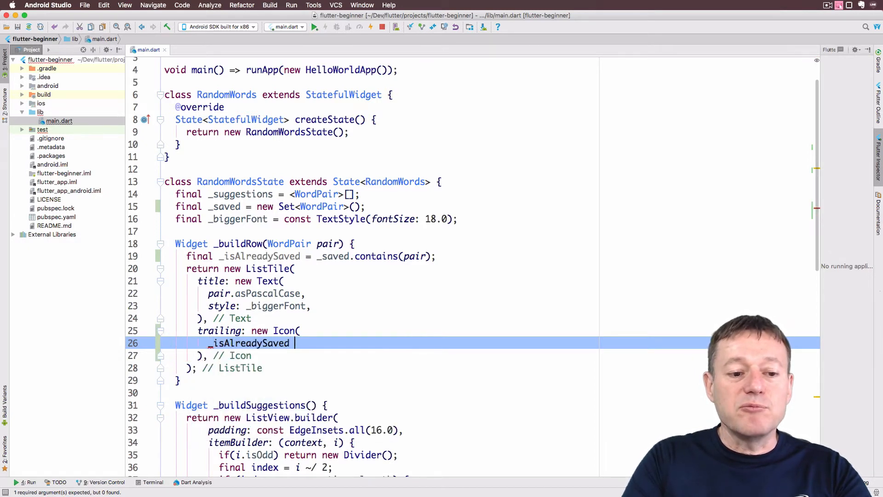
{"action": "type", "text": "?"}
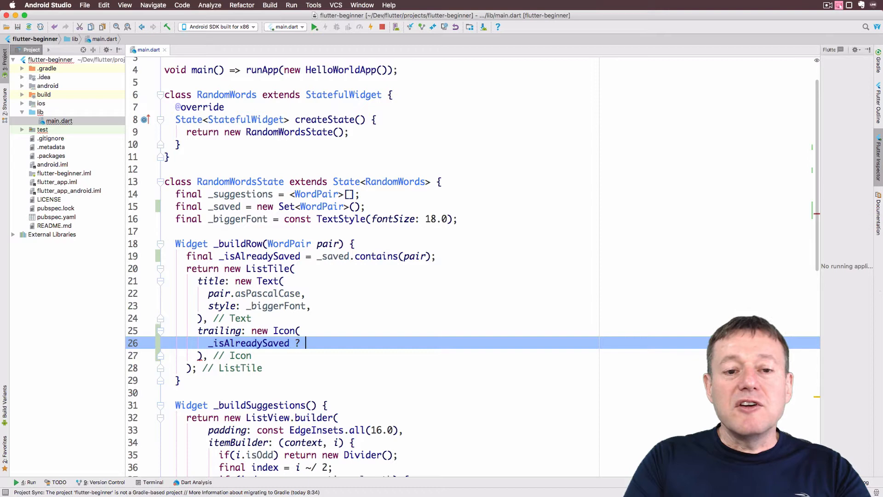
{"action": "type", "text": "Icons.favorite"}
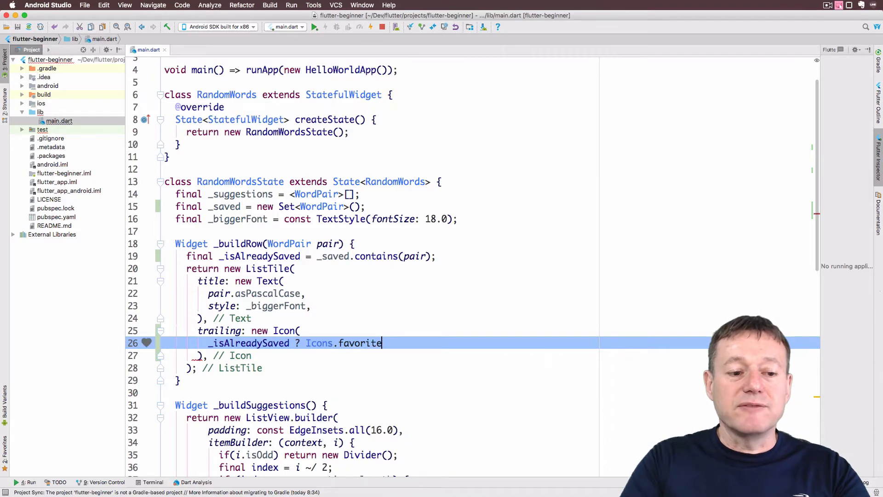
{"action": "double_click", "coordinate": [357, 343]}
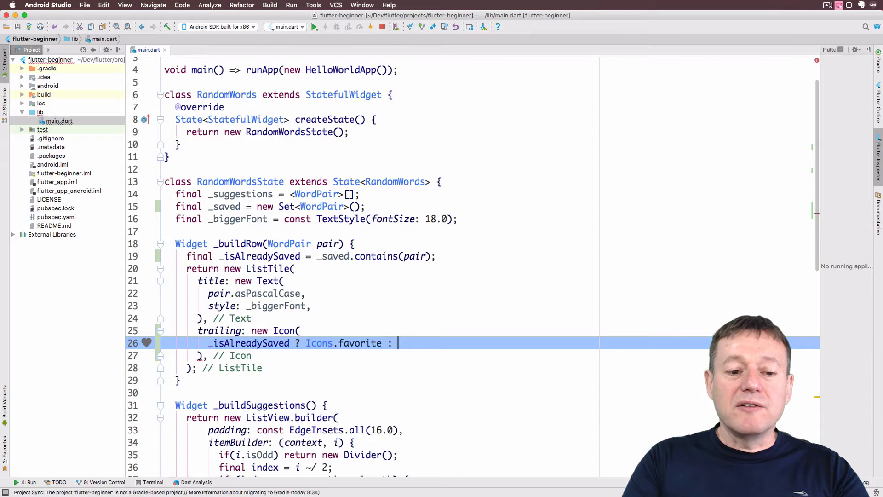
{"action": "type", "text": "Icons.favorite_border,"}
{"action": "type", "text": "color:"}
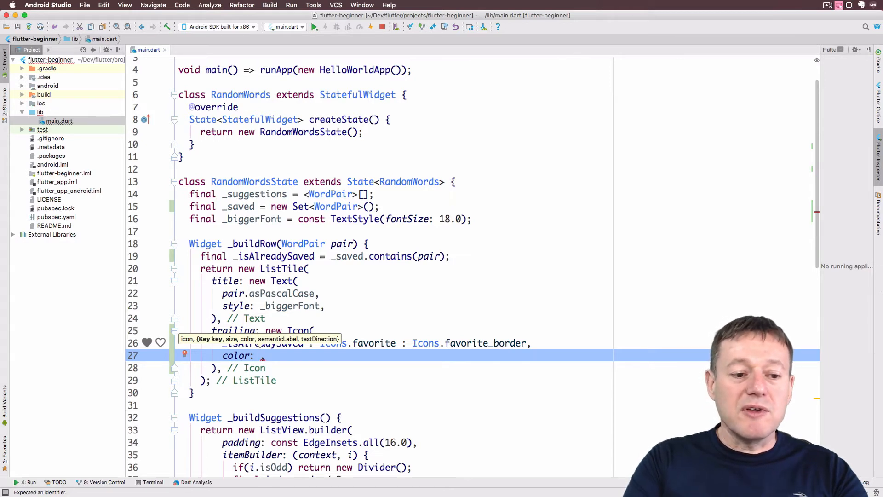
- Set the Icon's color to _isAlreadySaved ? Colors.red : null
{"action": "type", "text": "_isAlreadySaved"}
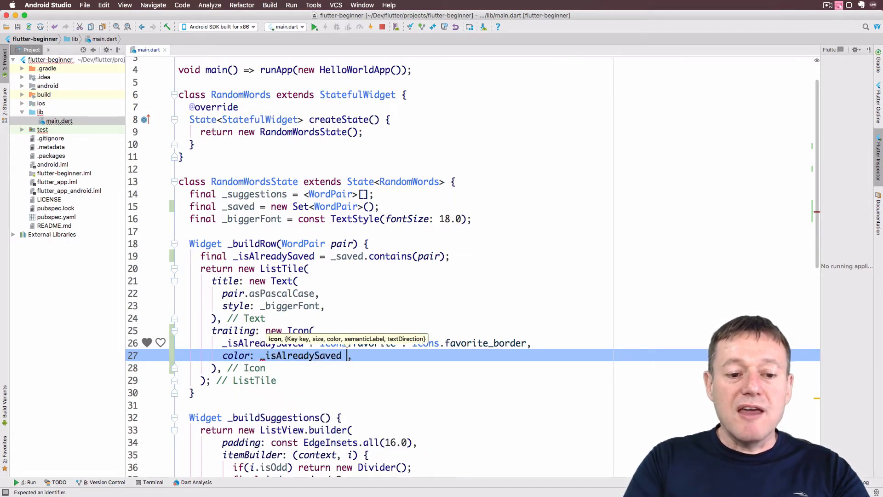
{"action": "type", "text": "?"}
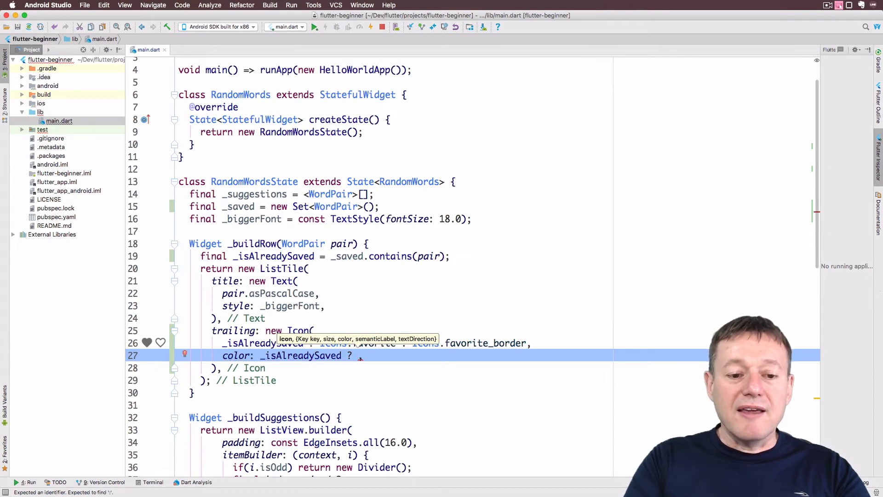
{"action": "type", "text": "Con"}
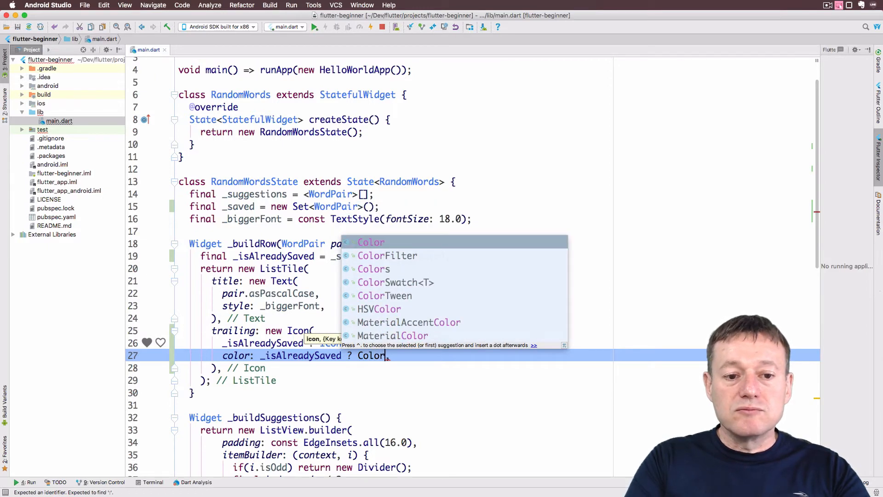
{"action": "type", "text": "s.red :"}
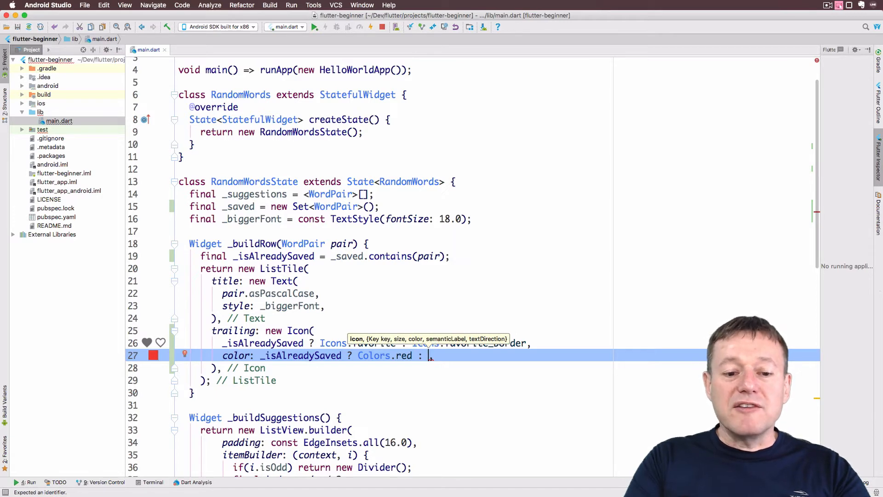
{"action": "type", "text": "null,"}
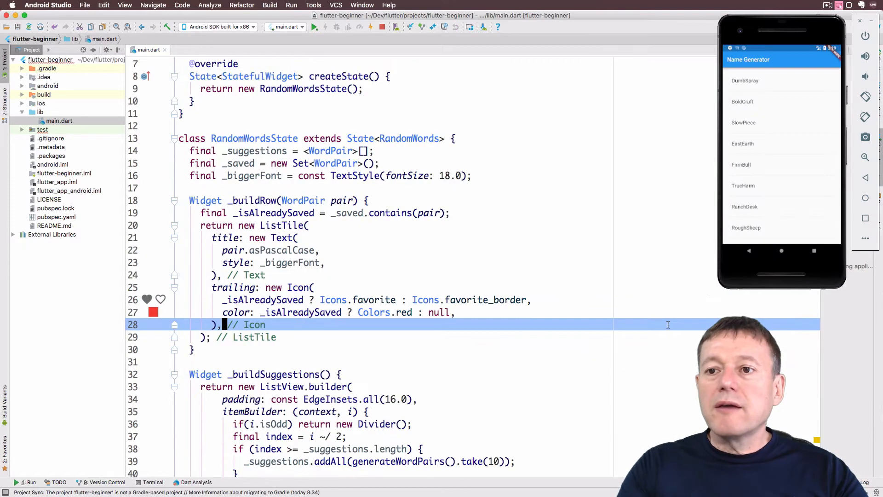
{"action": "mouse_move", "coordinate": [764, 257]}
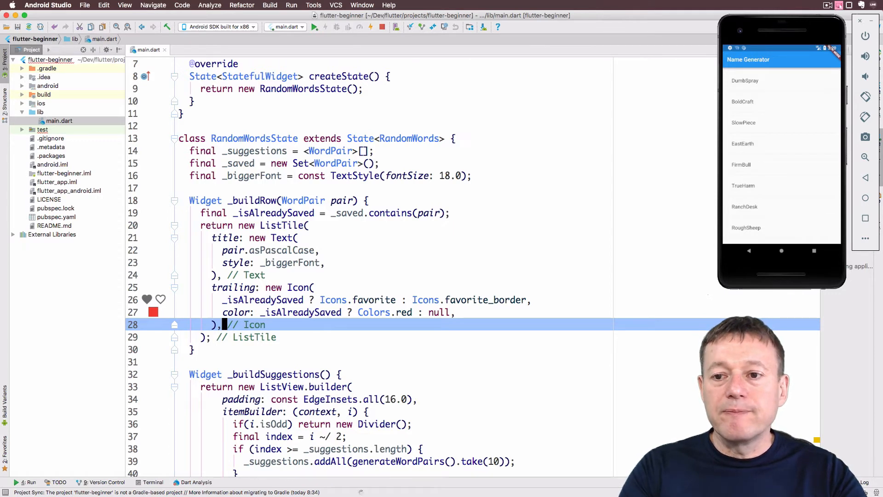
- Hot reload the app and check every word pair shows an outlined heart
{"action": "left_click", "coordinate": [370, 27]}
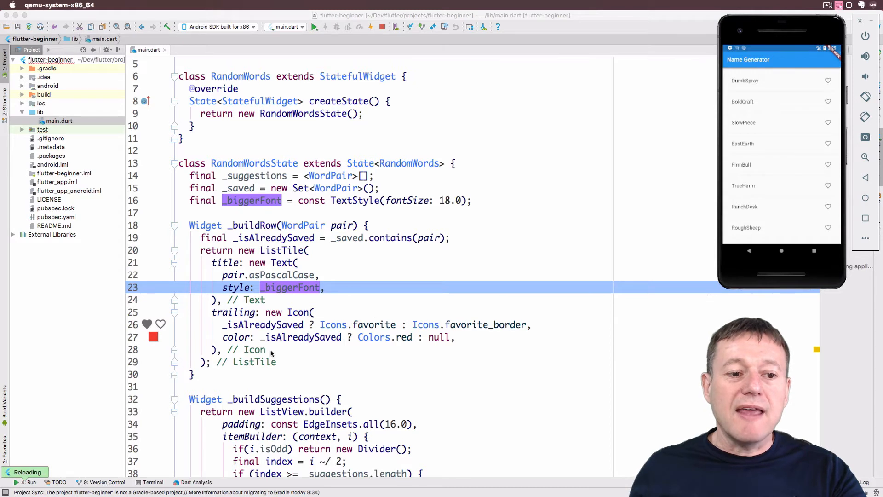
{"action": "scroll", "scroll_direction": "down", "scroll_amount": 3}
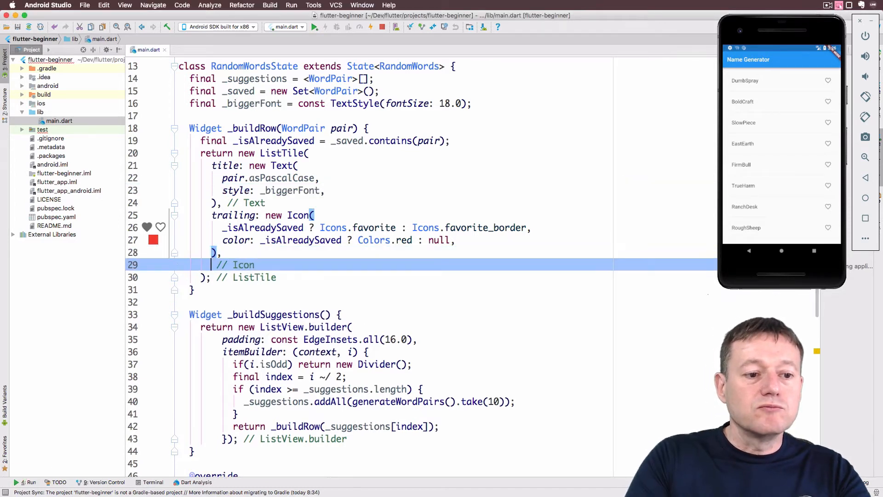
- Add onTap: () { setState(() { }); } to the ListTile with an empty body
{"action": "type", "text": "onTap:"}
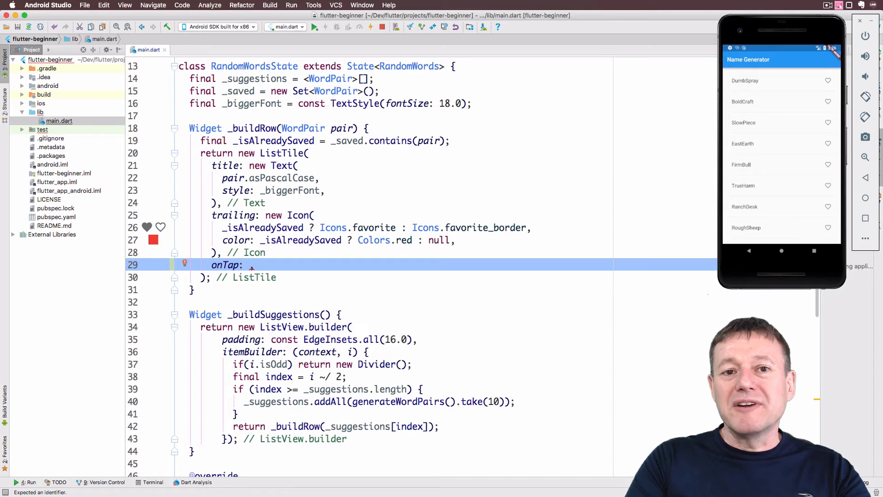
{"action": "type", "text": "(),"}
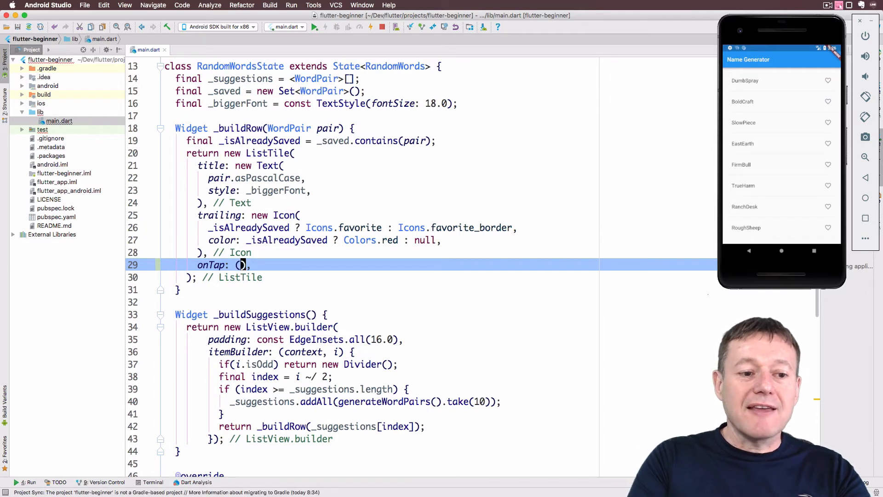
{"action": "type", "text": "{"}
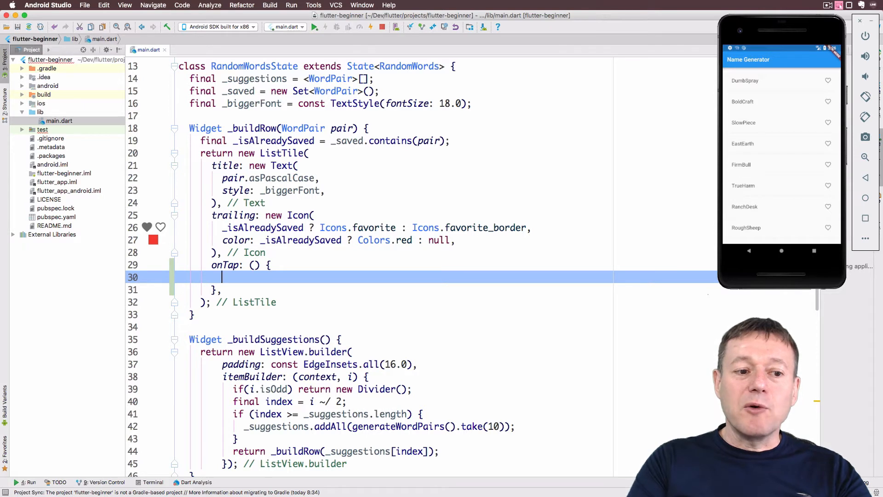
{"action": "type", "text": "setState(fn)"}
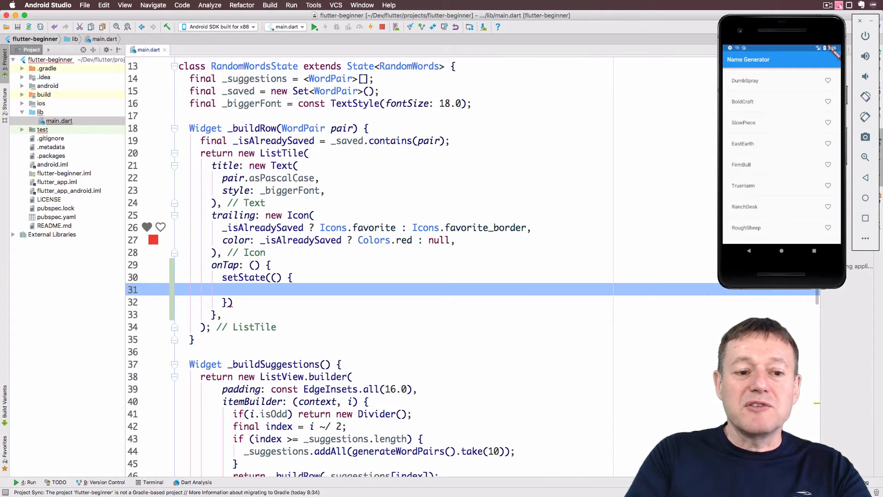
- Write _isAlreadySaved ? _saved.remove(pair) : _saved.add(pair); inside setState
{"action": "type", "text": "_"}
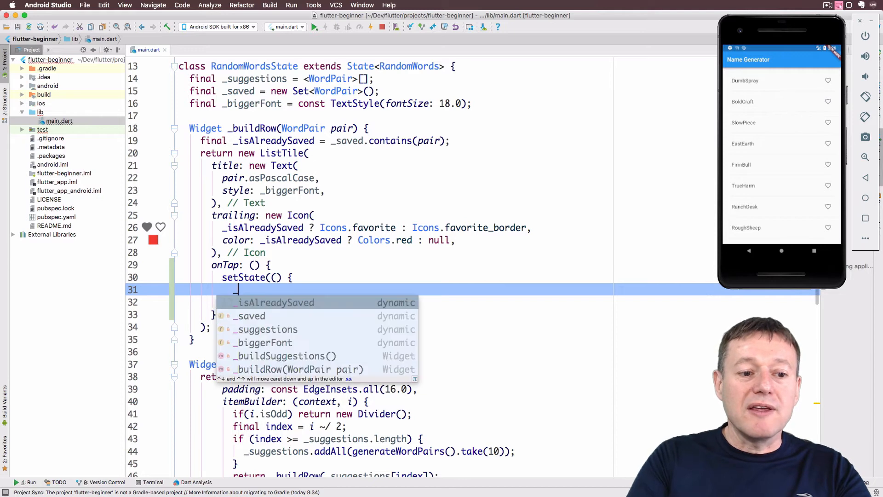
{"action": "type", "text": "_isAlreadySaved ?"}
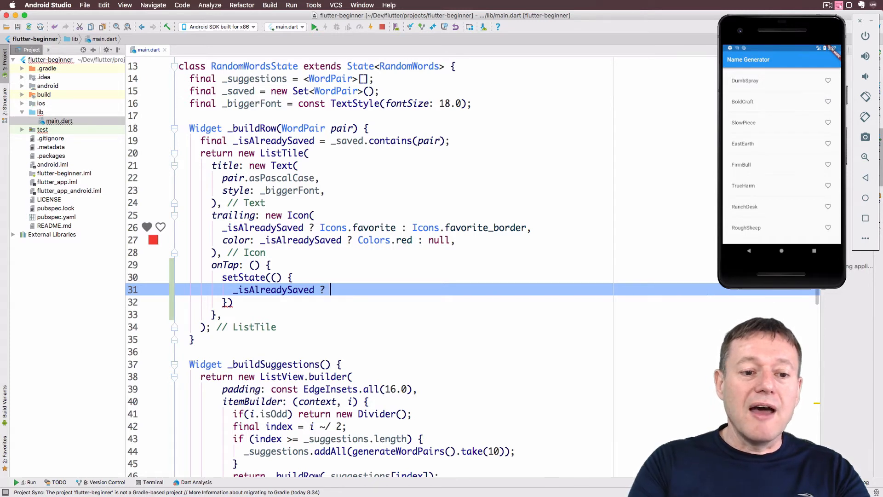
{"action": "type", "text": "_s"}
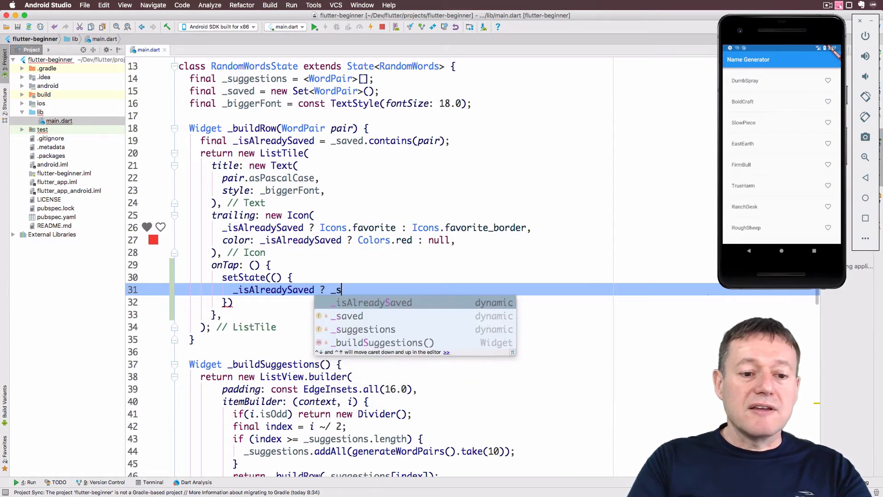
{"action": "type", "text": "av"}
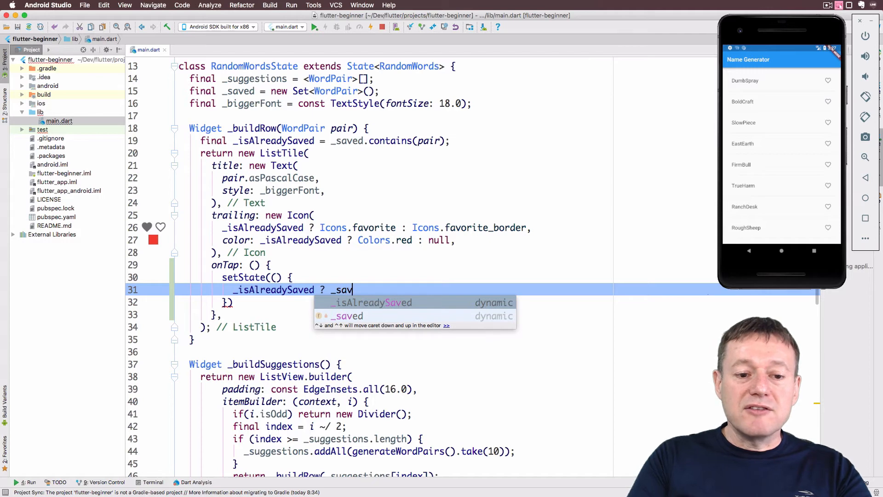
{"action": "type", "text": "ed."}
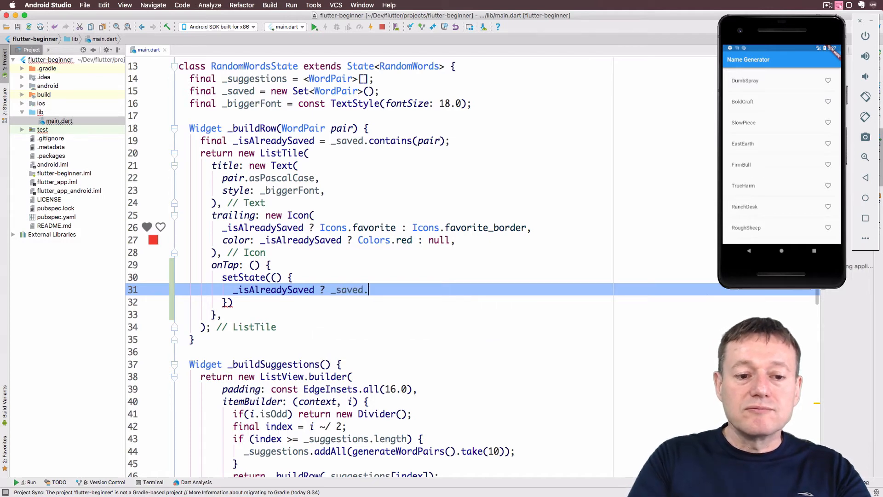
{"action": "type", "text": "remove(value"}
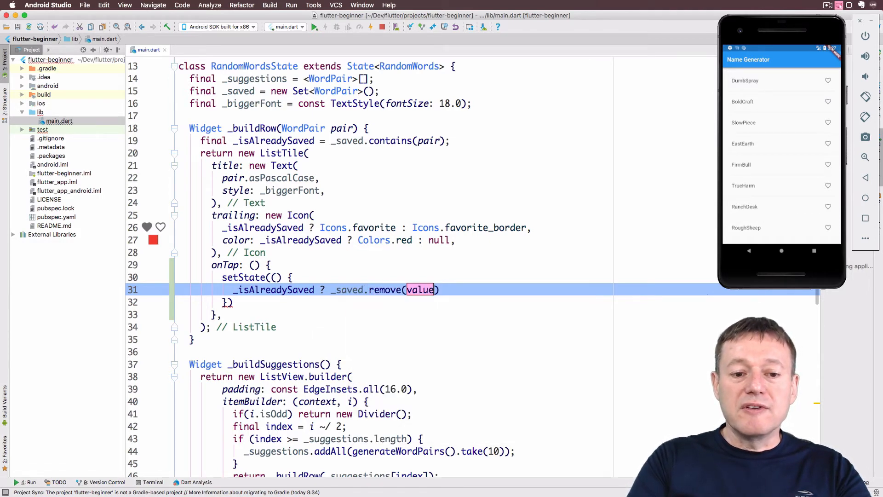
{"action": "type", "text": "pair"}
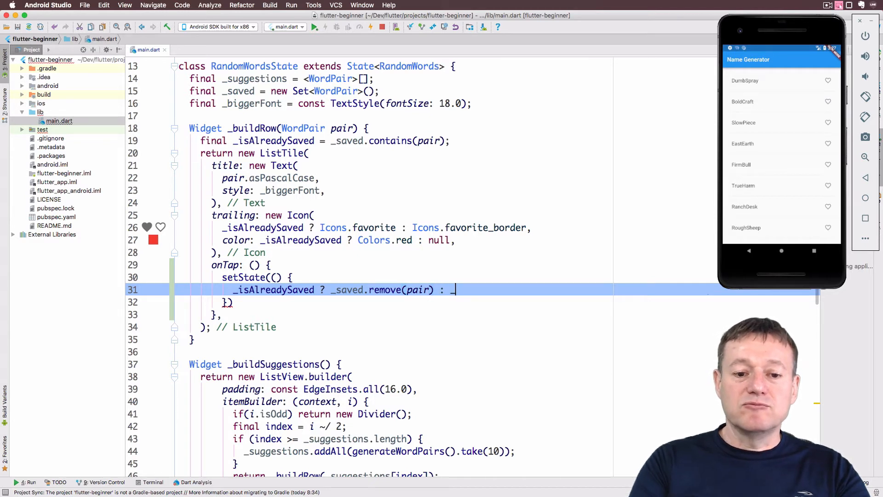
{"action": "type", "text": "_saved"}
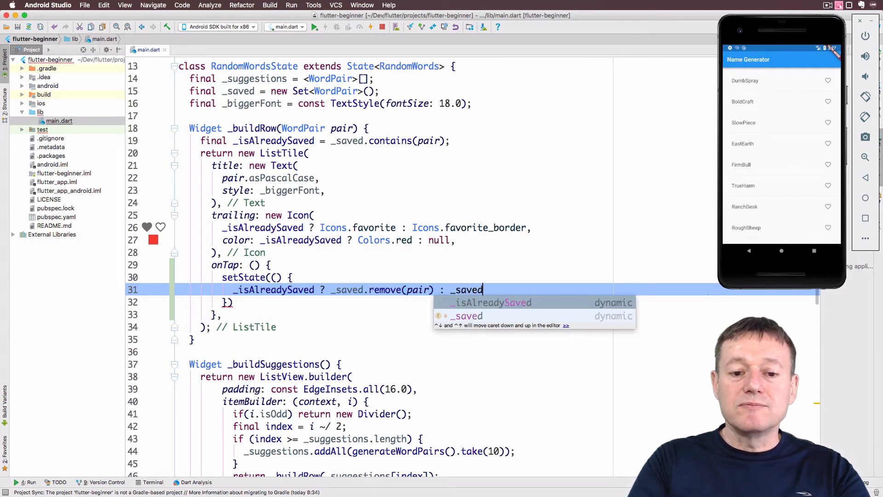
{"action": "type", "text": ".add(pair"}
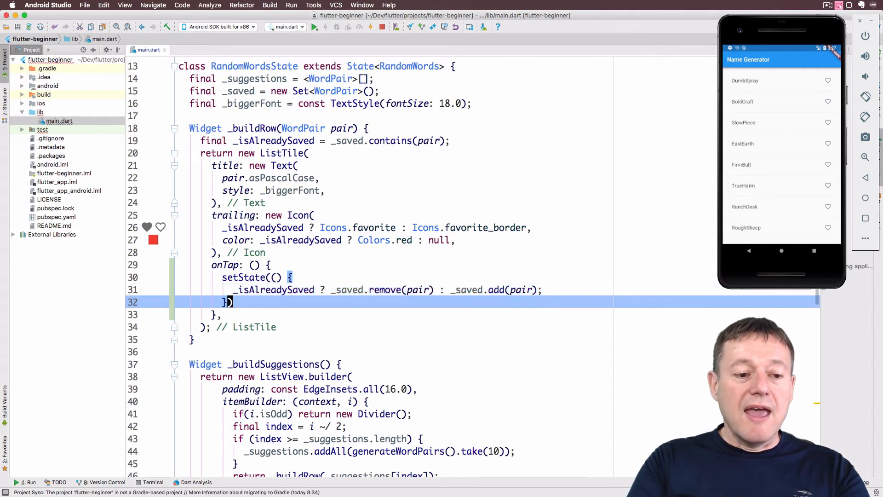
{"action": "type", "text": ";"}
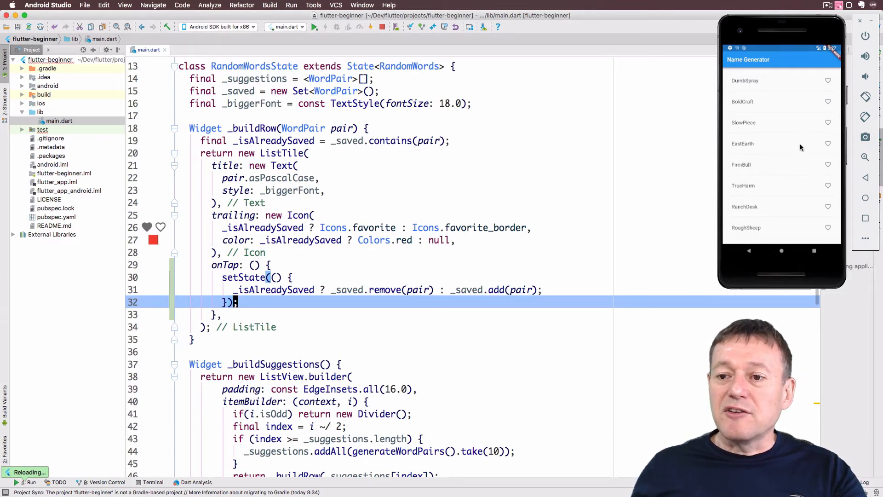
- Tap the EastEarth and TrueHarm rows so their hearts turn red
{"action": "left_click", "coordinate": [827, 144]}
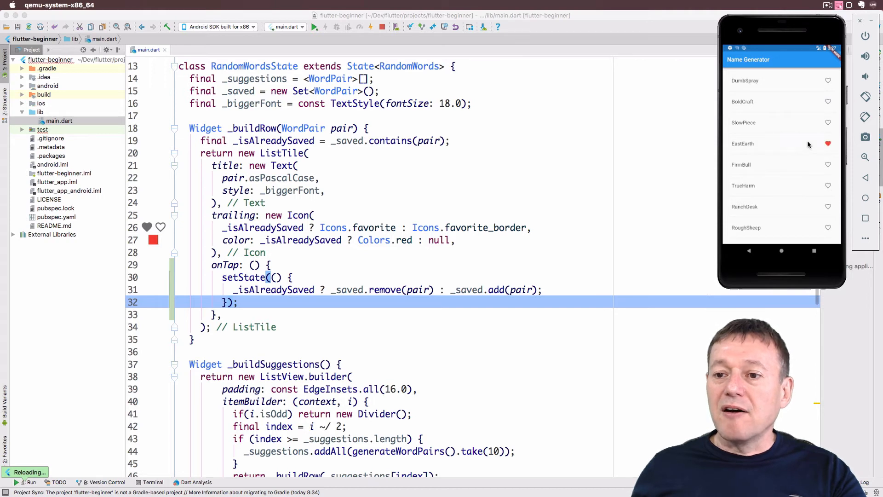
{"action": "left_click", "coordinate": [827, 185]}
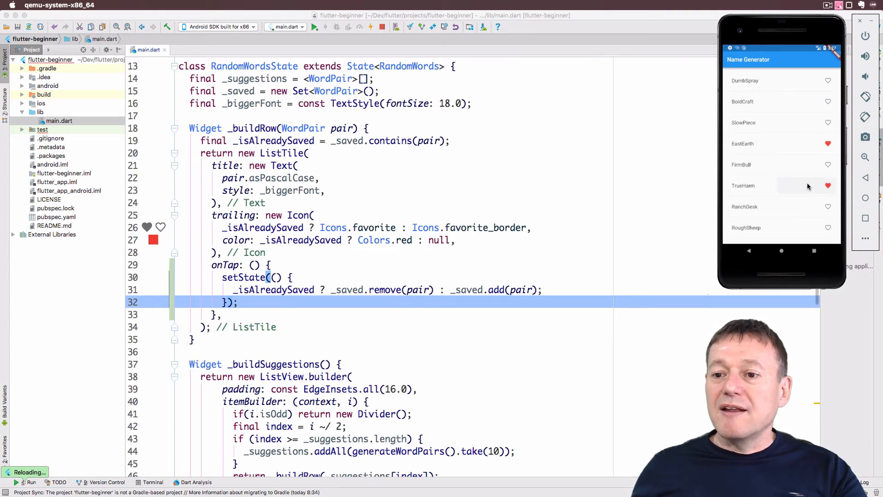